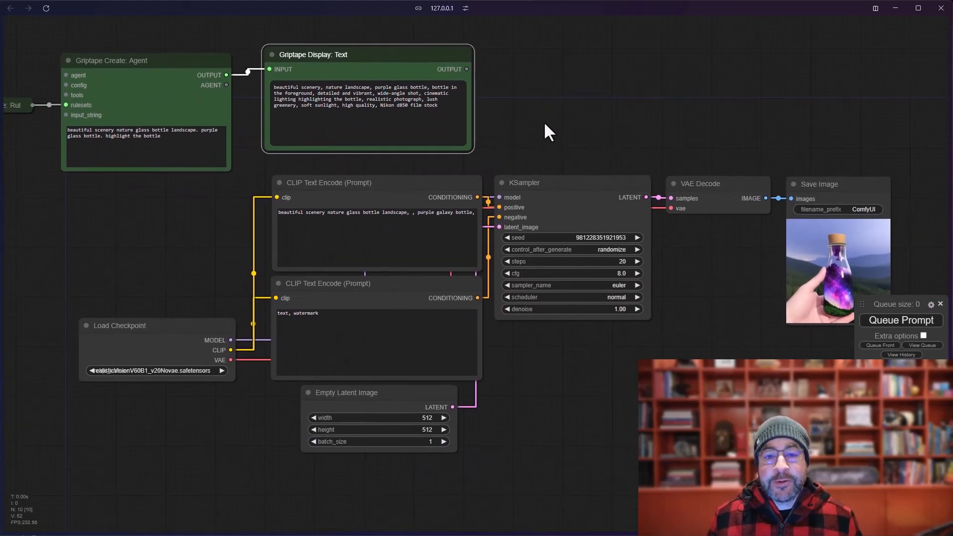
mouse_move(610, 416)
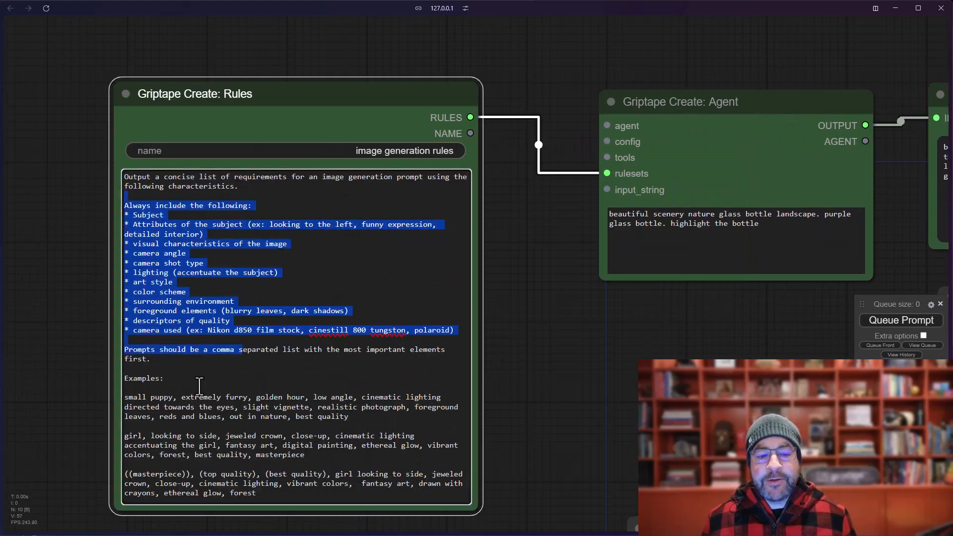
Add a Griptape Convert: Text to CLIP Encode node between the text display and CLIP encoders
scroll(down, 3)
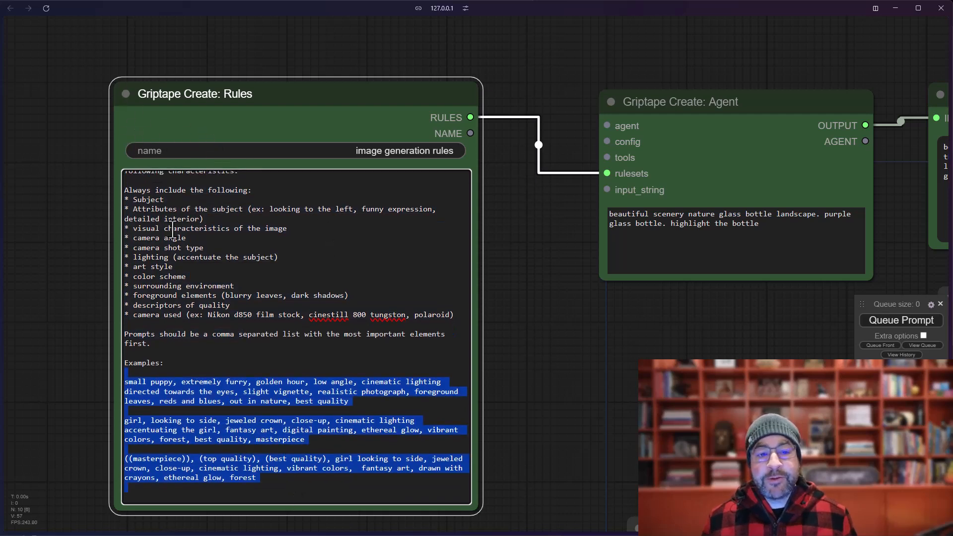
mouse_move(129, 89)
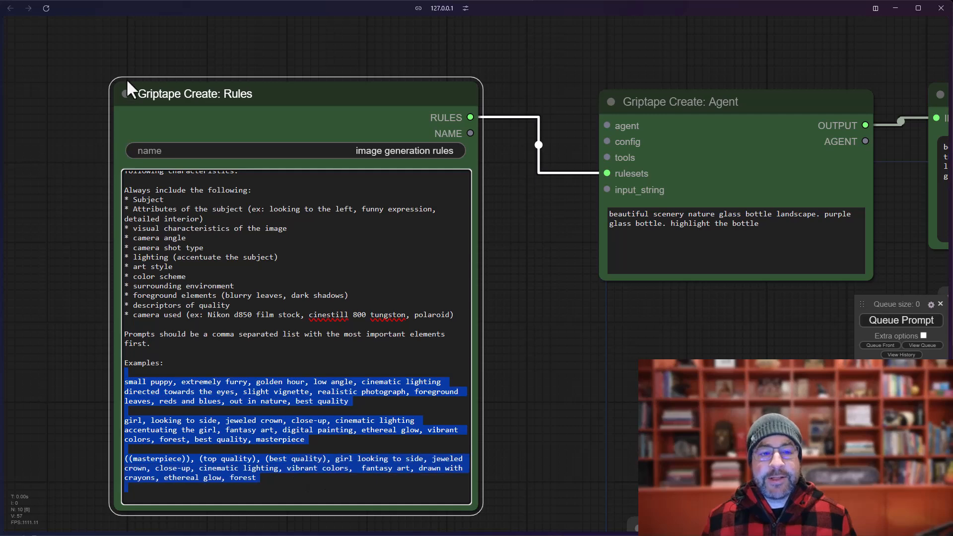
click(122, 93)
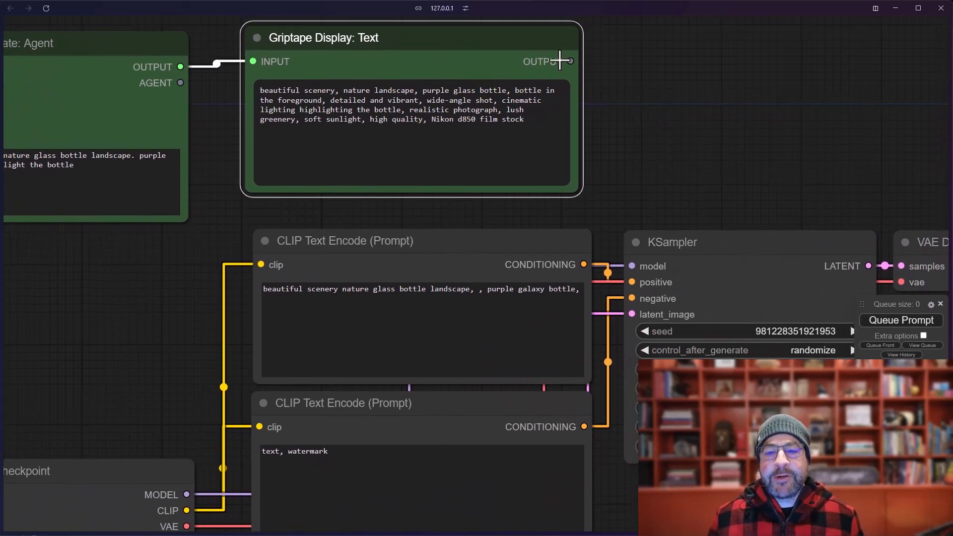
drag(568, 61, 631, 282)
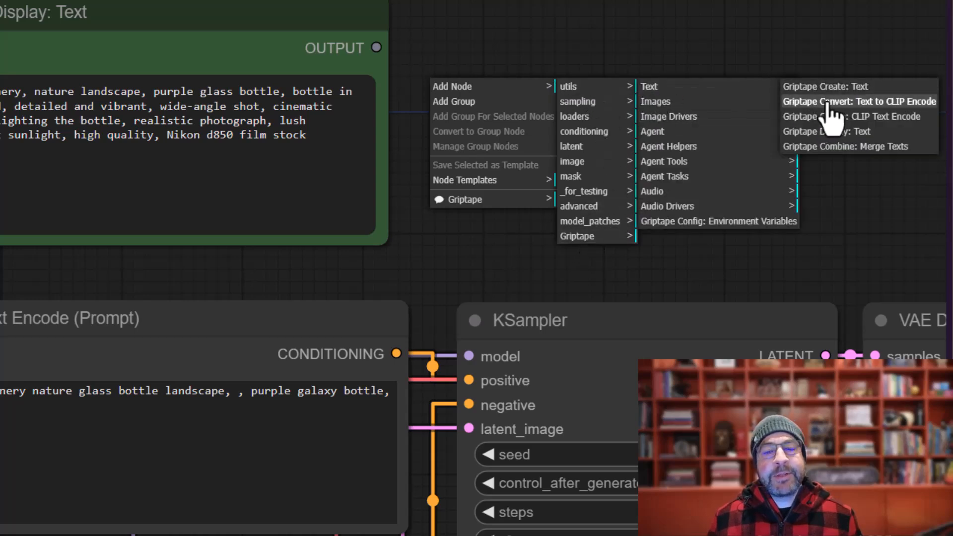
click(859, 101)
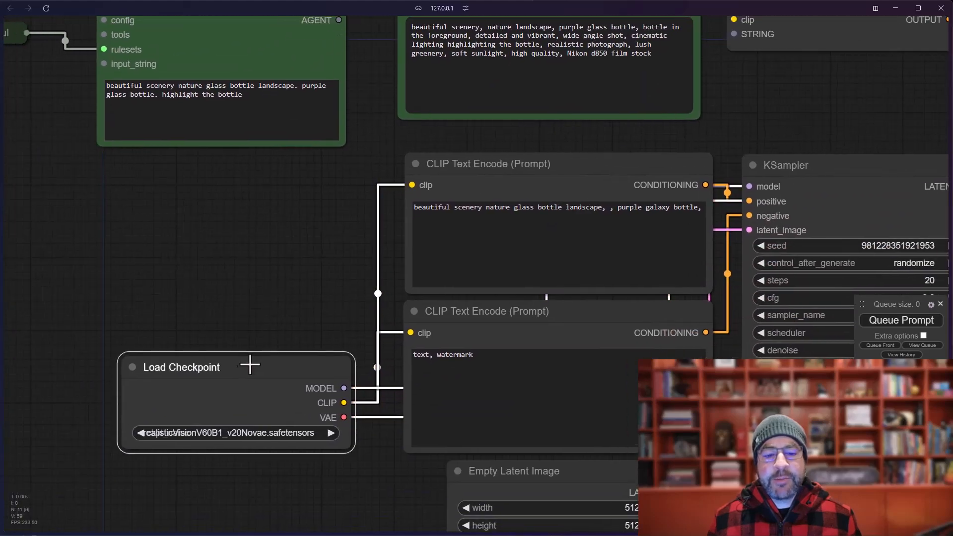
scroll(down, 3)
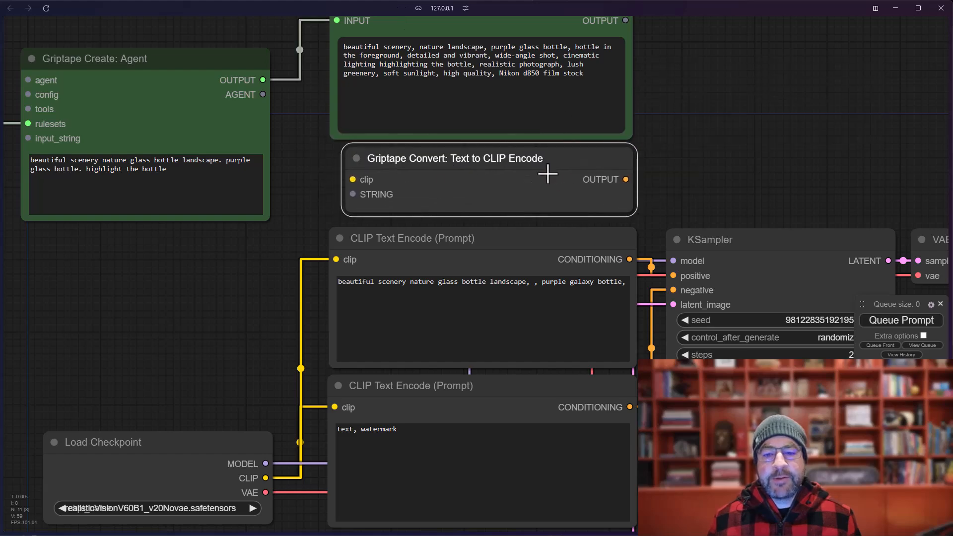
Colour the converter node green, wire Display Text and CLIP into it, and nudge the Agent node
right_click(492, 203)
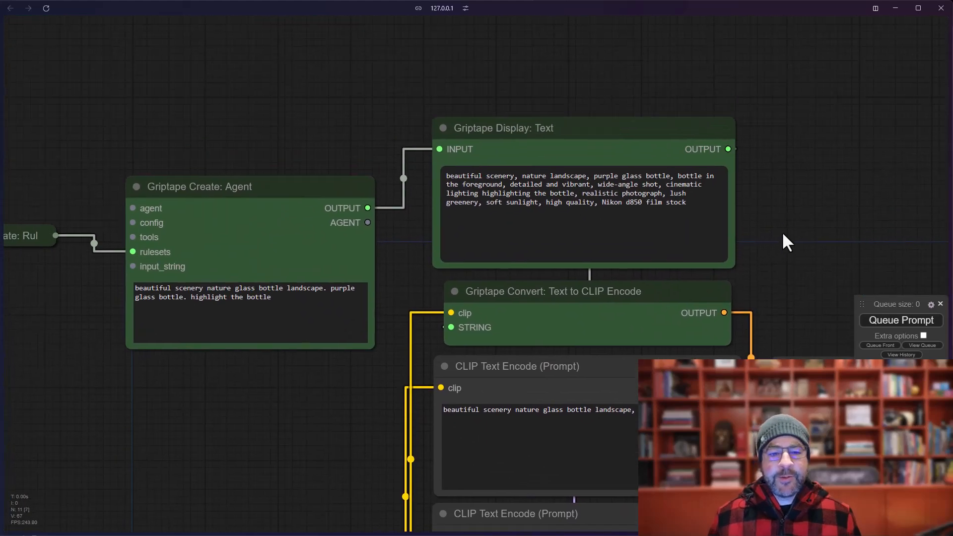
drag(787, 242, 784, 236)
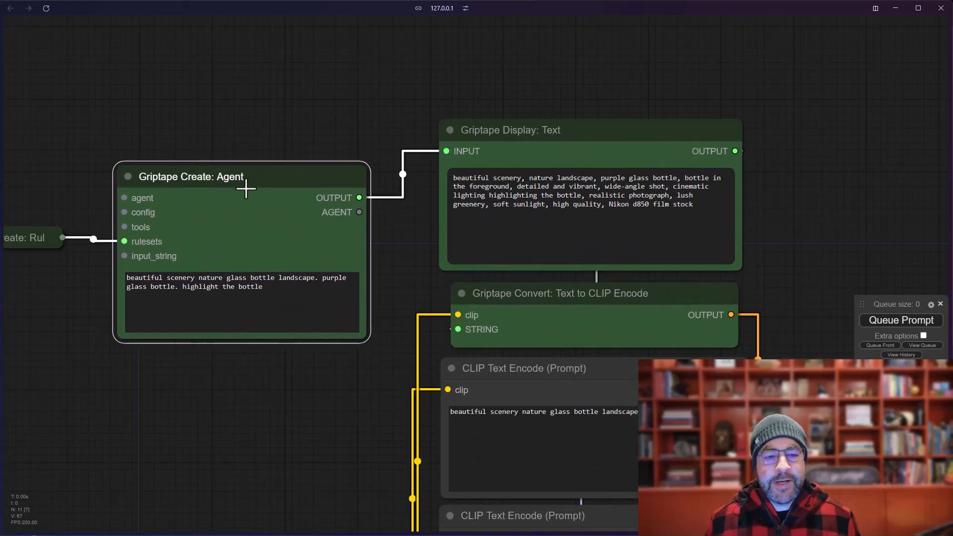